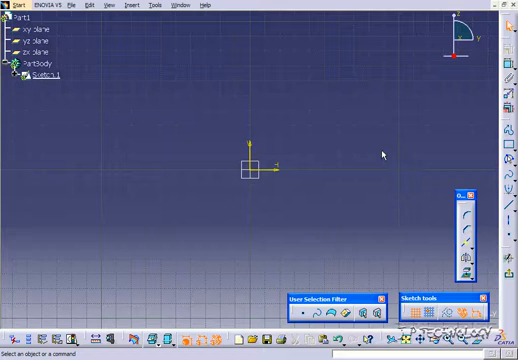
{"action": "mouse_move", "coordinate": [497, 130]}
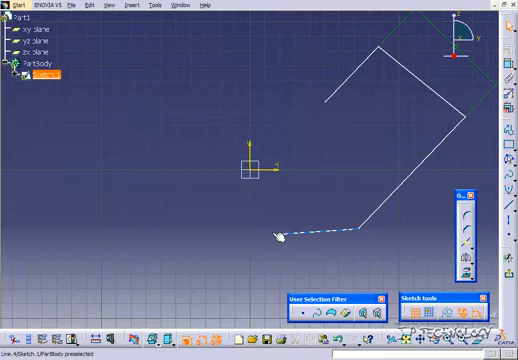
- Move the first profile aside and arm the Profile tool for a new profile
{"action": "left_click", "coordinate": [287, 232]}
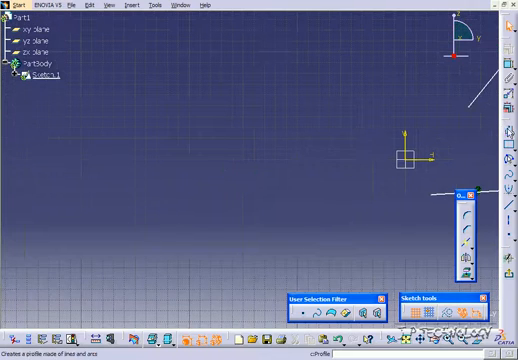
- Start the second profile of two lines ending in a tangent arc
{"action": "left_click", "coordinate": [140, 71]}
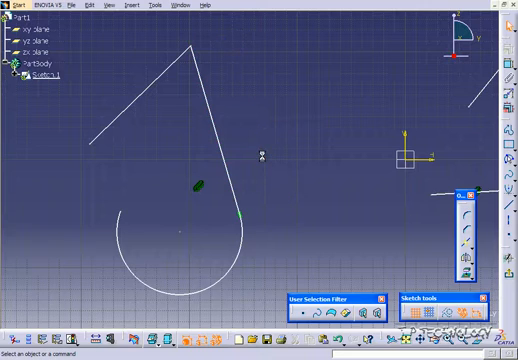
{"action": "mouse_move", "coordinate": [172, 220]}
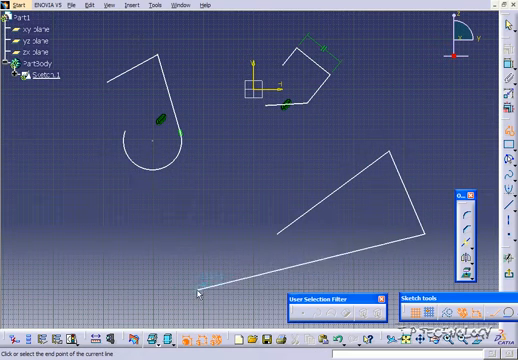
- Finish the large lower polyline and fix all its geometry together
{"action": "left_click", "coordinate": [277, 228]}
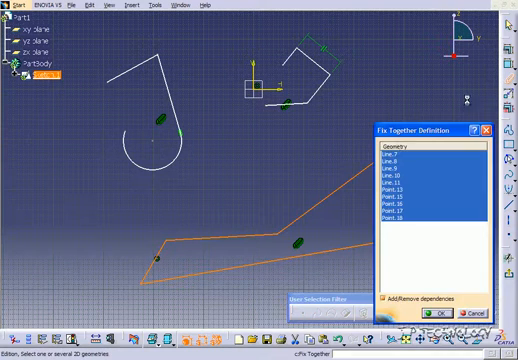
{"action": "left_click", "coordinate": [428, 313]}
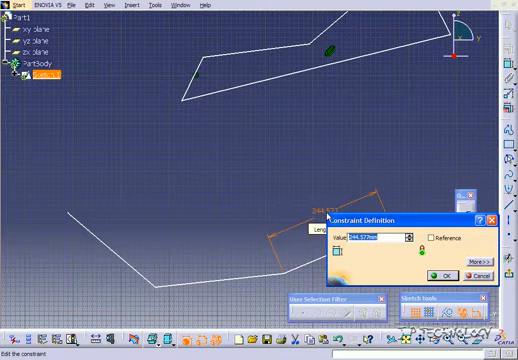
- Change the polyline's end segment length constraint from 244.577 mm to 200 mm
{"action": "left_click", "coordinate": [438, 275]}
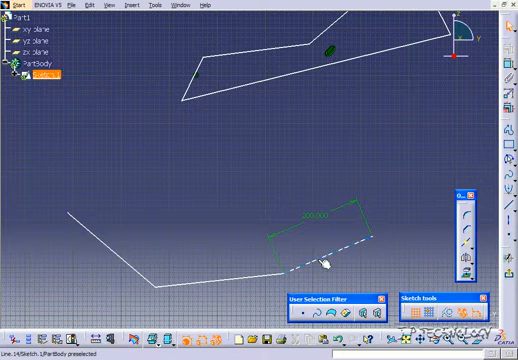
{"action": "left_click", "coordinate": [330, 252]}
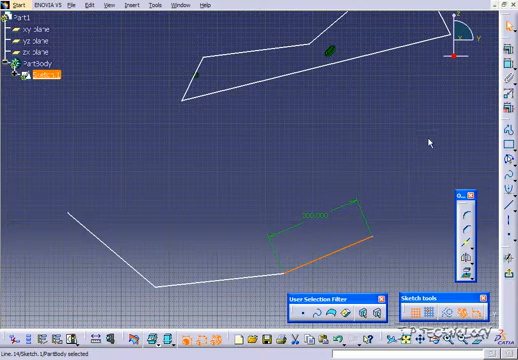